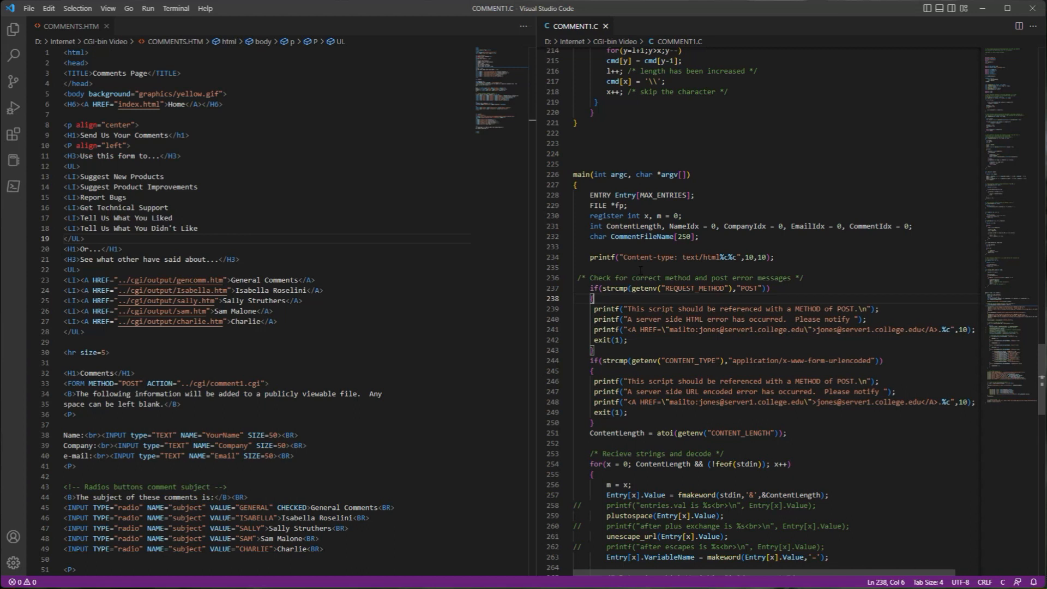
# - Focus the COMMENTS.HTM editor pane on the left to start reviewing the form markup
pyautogui.tripleClick(631, 175)
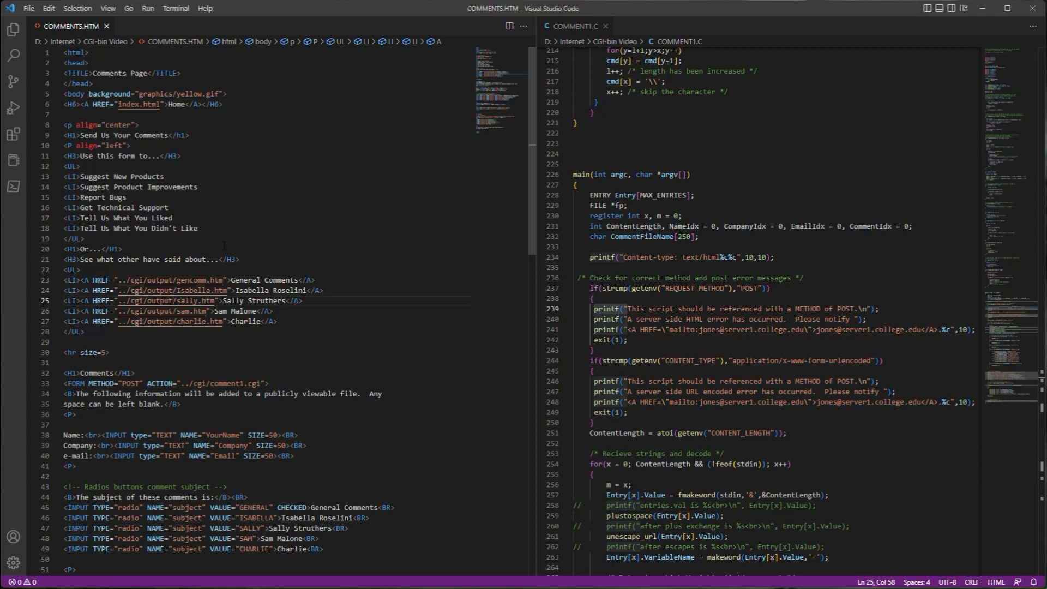
# - Select the comment prompt and TEXTAREA markup near the footer, then return to COMMENT1.C main()
pyautogui.click(301, 300)
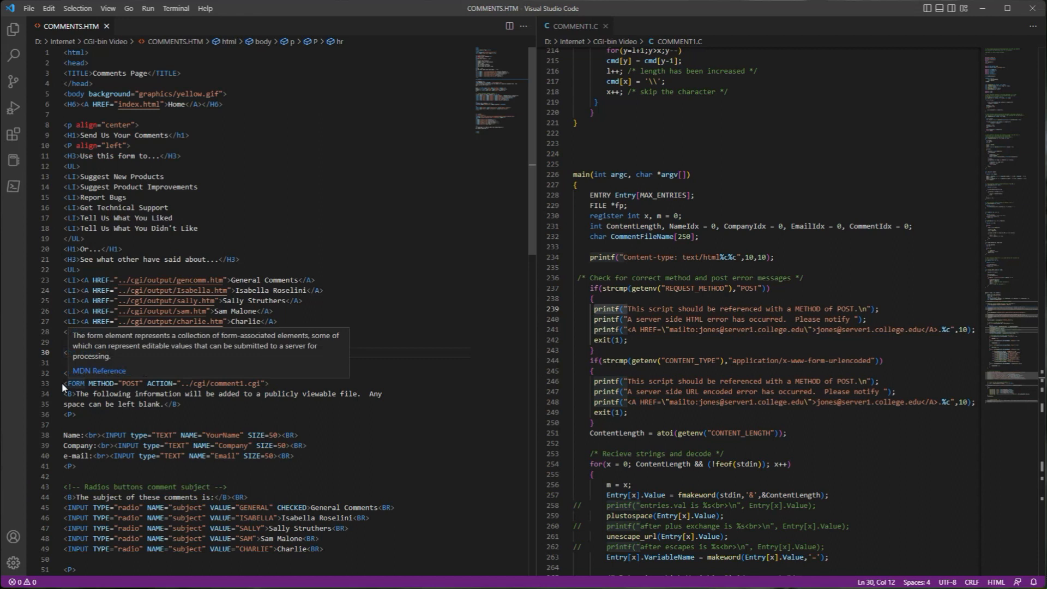
pyautogui.click(245, 382)
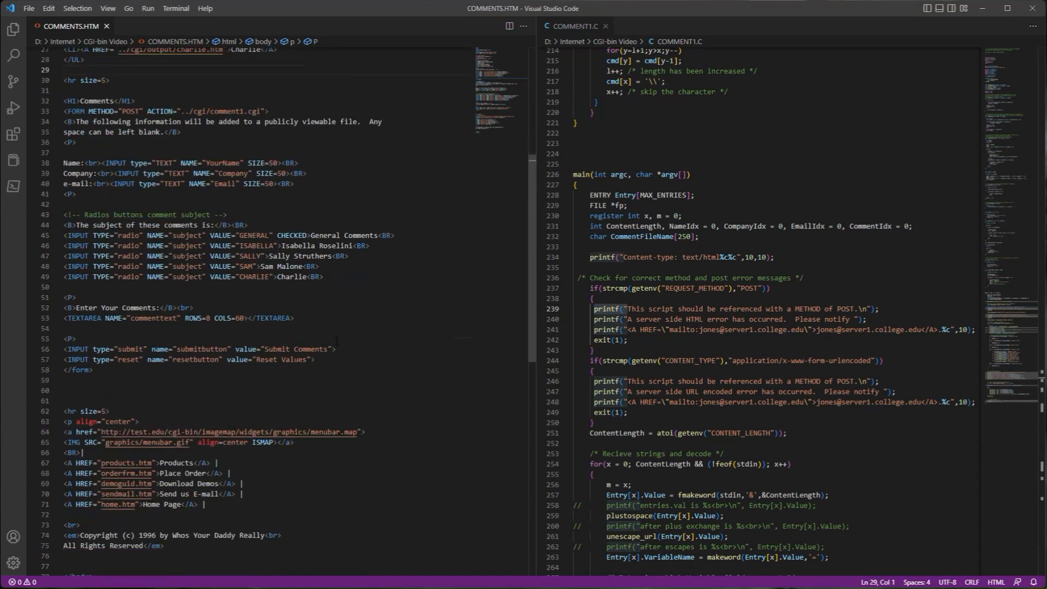
pyautogui.scroll(-3)
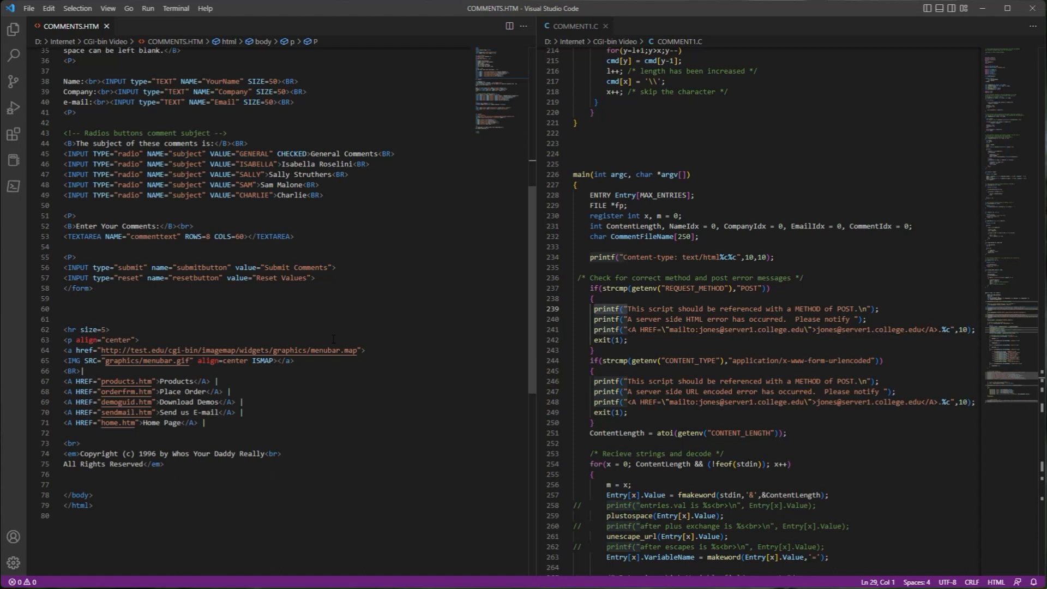
pyautogui.moveTo(63, 132); pyautogui.dragTo(186, 184)
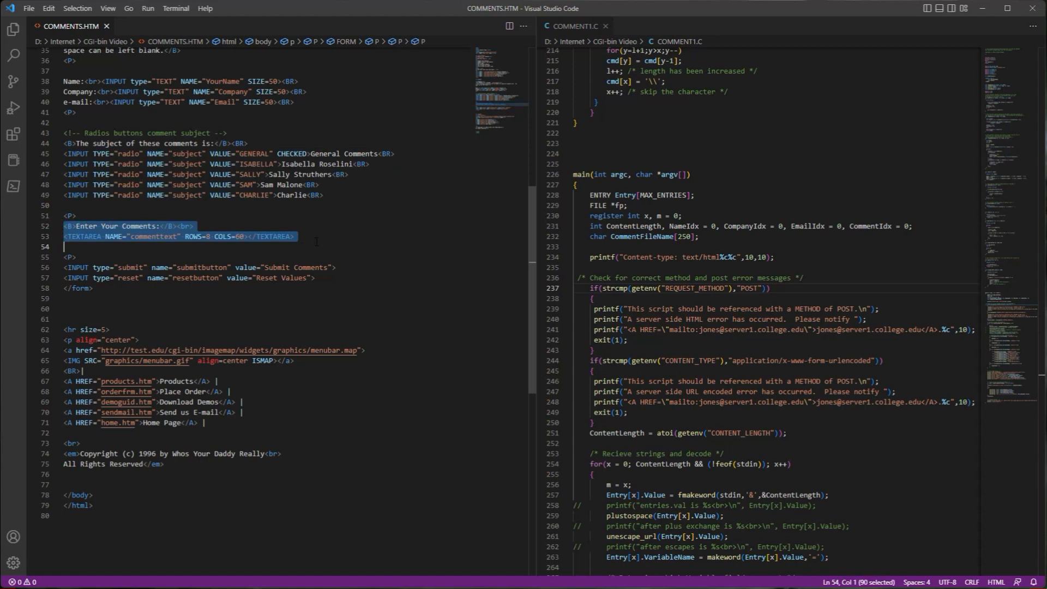
pyautogui.click(75, 268)
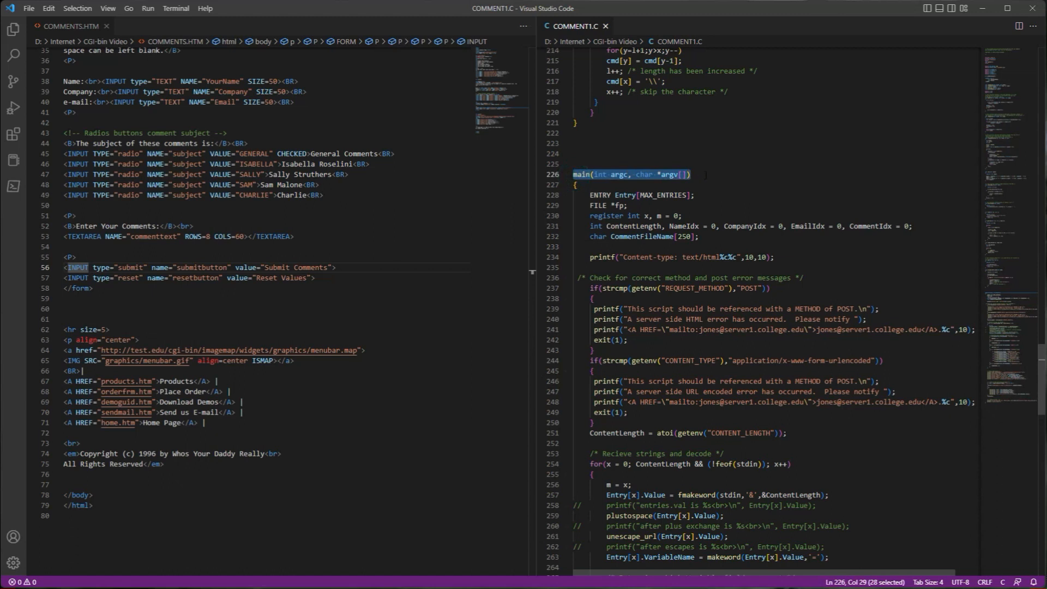
# - Scroll COMMENT1.C past the helper functions to the REQUEST_METHOD POST check at lines 237–242
pyautogui.scroll(3)
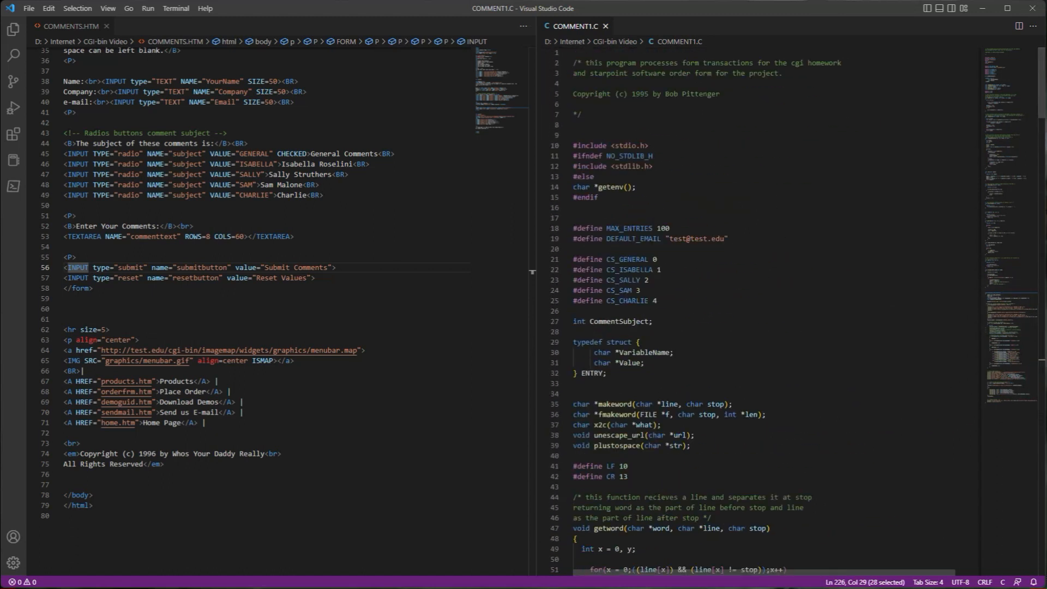
pyautogui.scroll(-3)
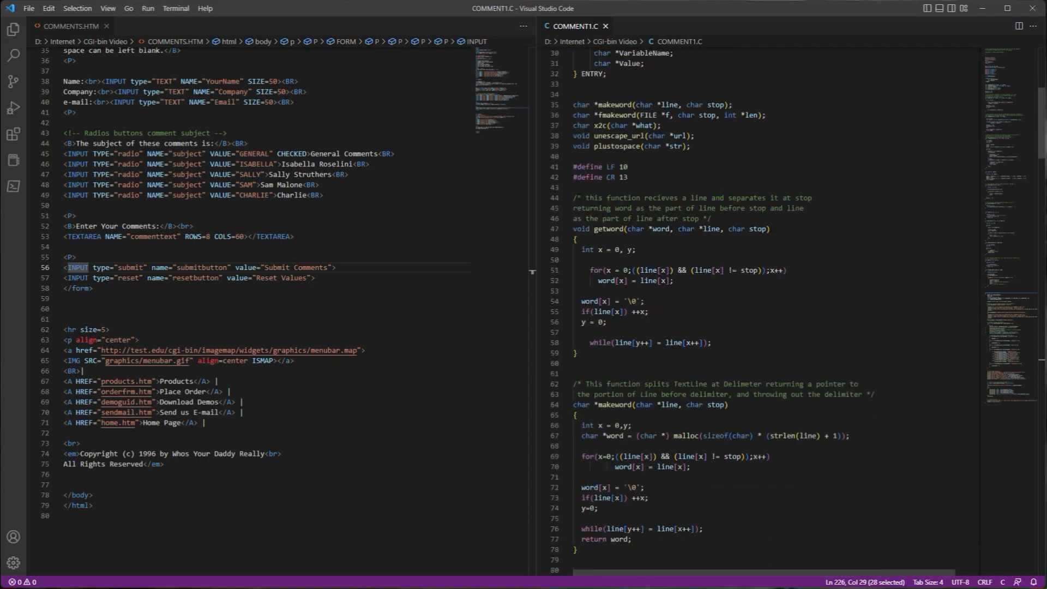
pyautogui.scroll(-3)
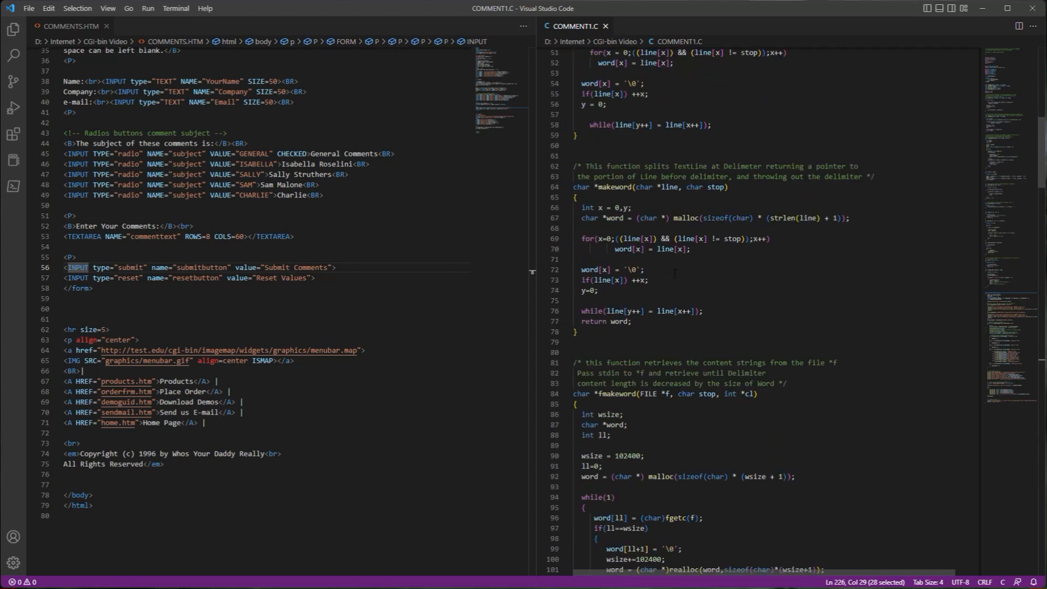
pyautogui.scroll(-3)
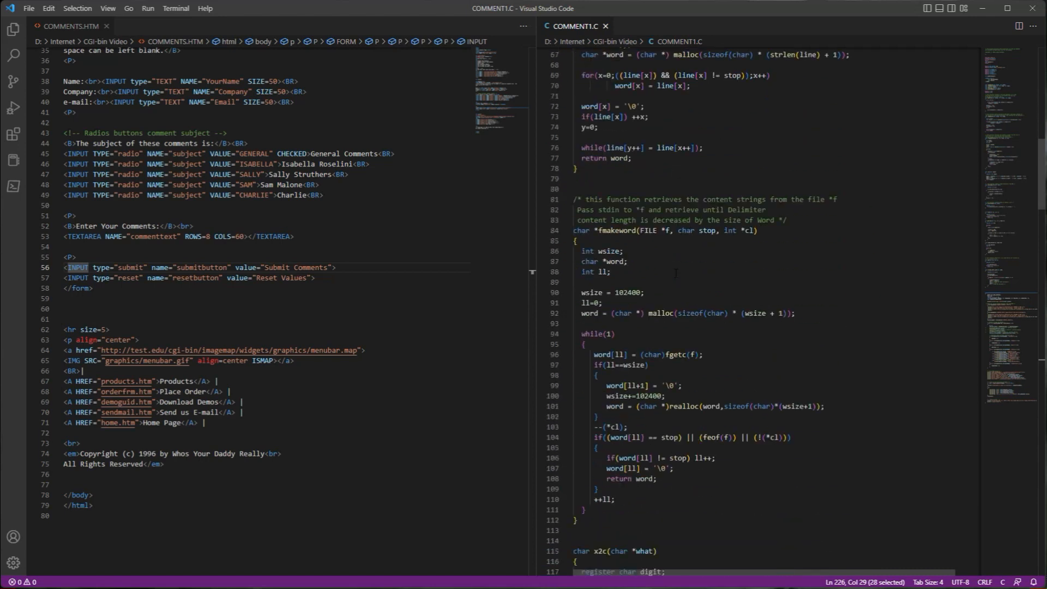
pyautogui.scroll(-3)
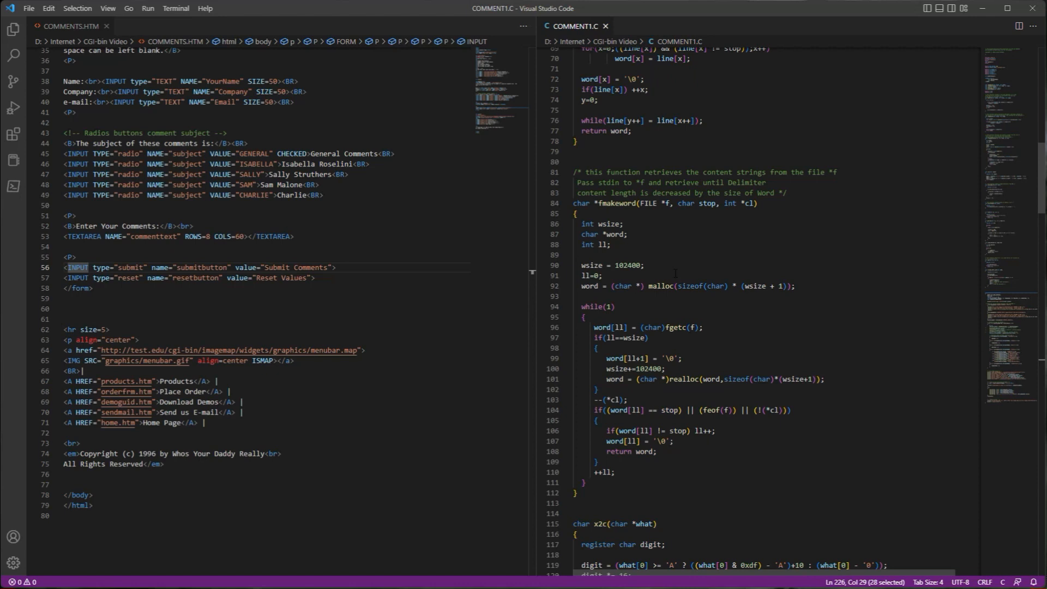
pyautogui.scroll(-3)
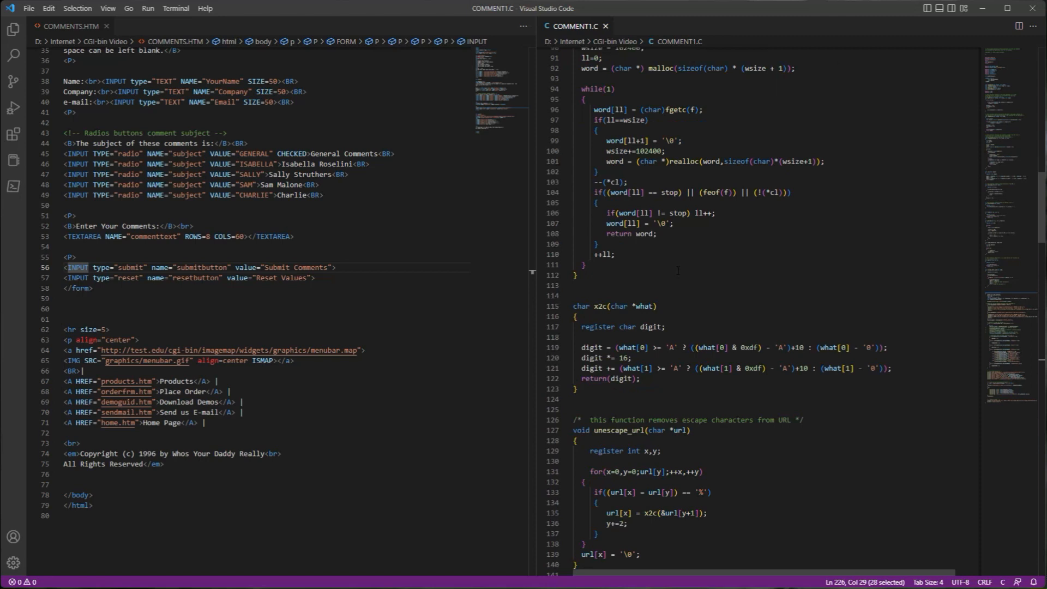
pyautogui.scroll(-3)
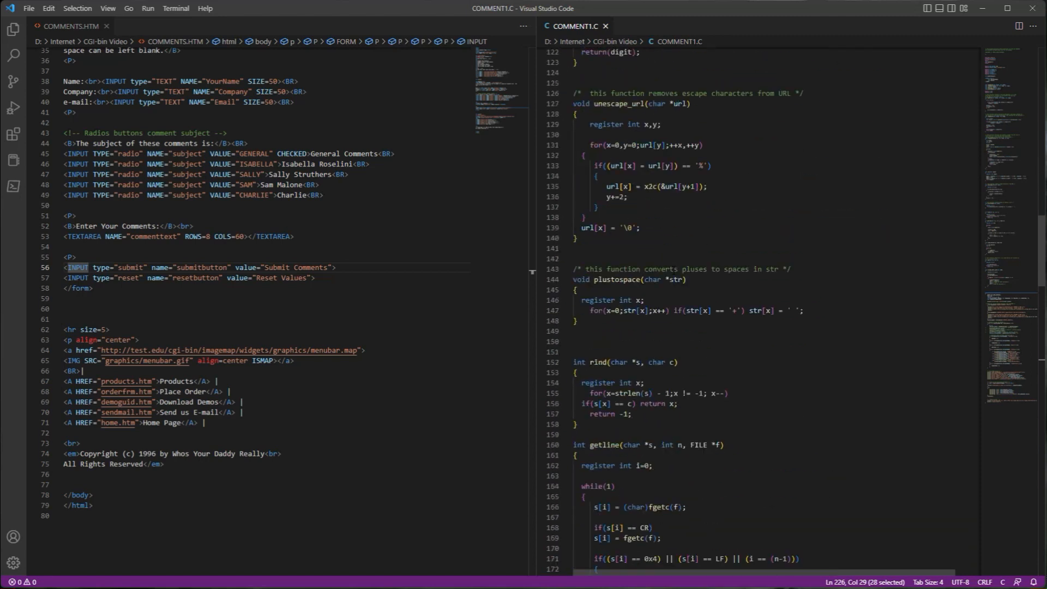
pyautogui.scroll(-3)
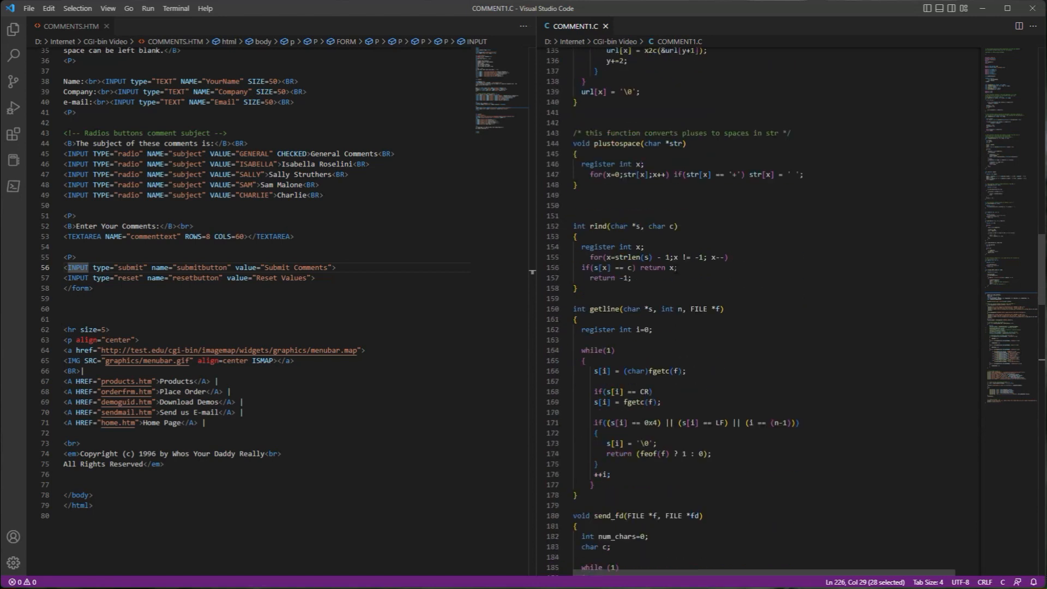
pyautogui.scroll(-3)
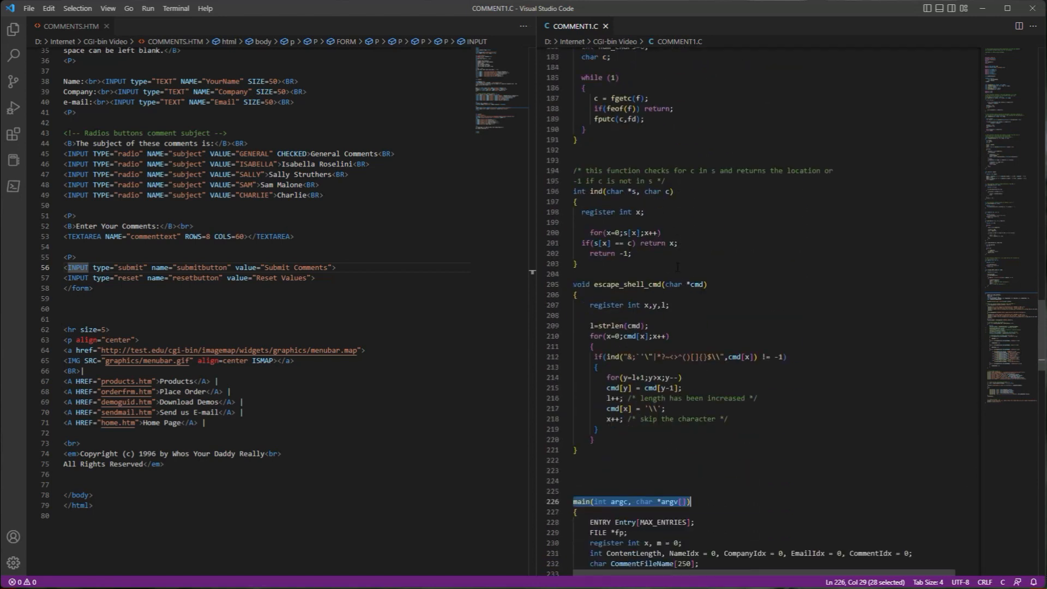
pyautogui.scroll(-3)
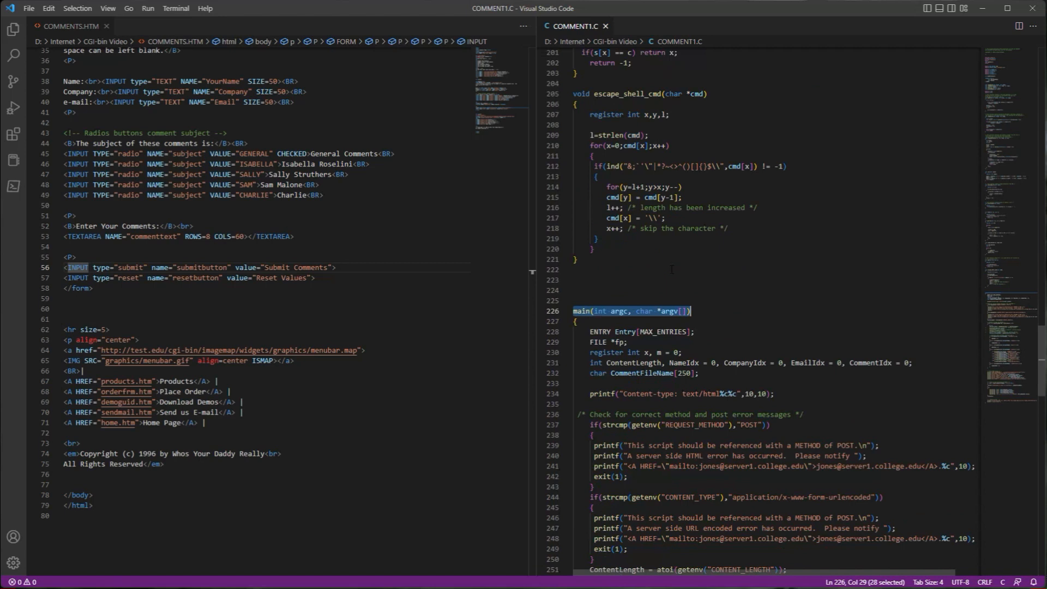
pyautogui.scroll(-3)
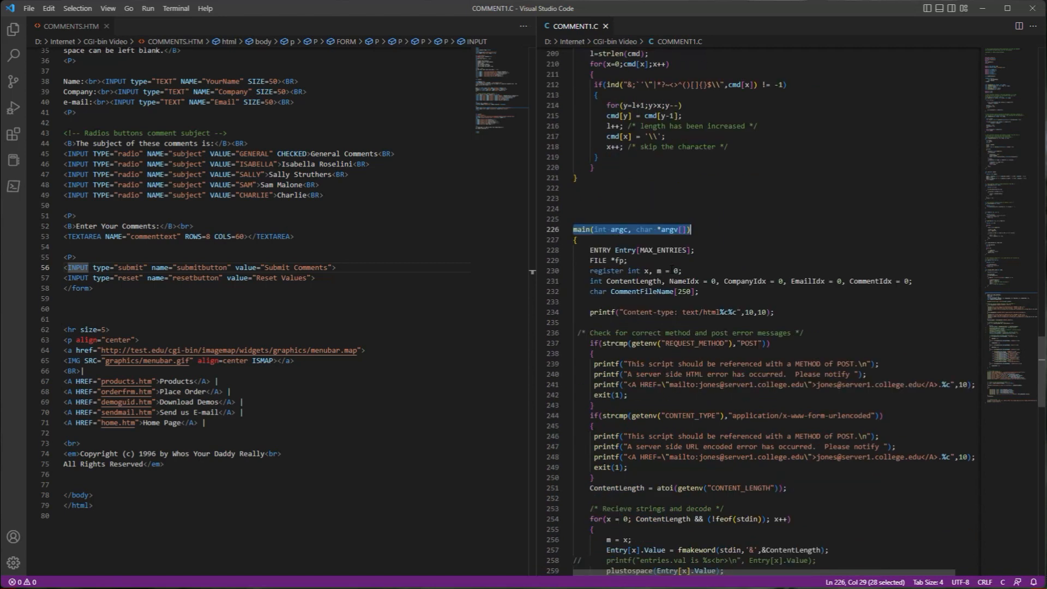
pyautogui.scroll(-3)
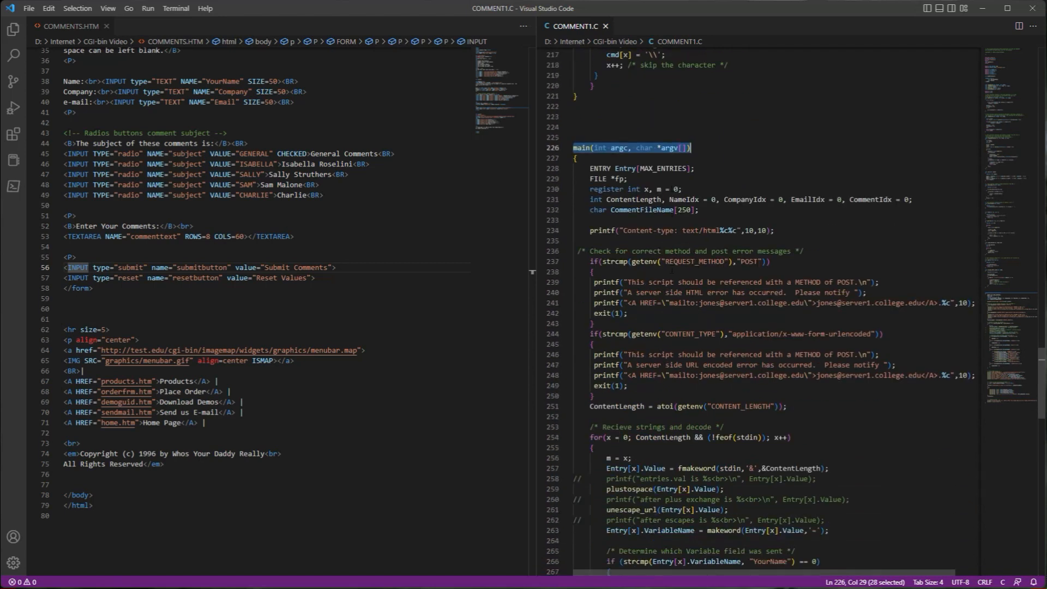
pyautogui.scroll(-3)
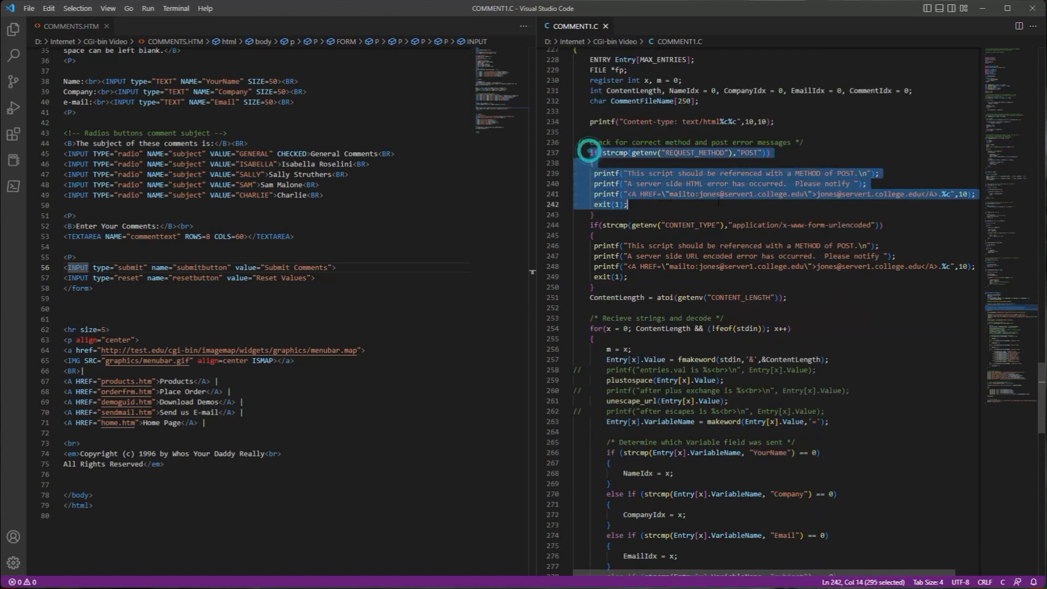
# - Inspect the handler's content-type check and the subject and commenttext branches below it
pyautogui.click(740, 225)
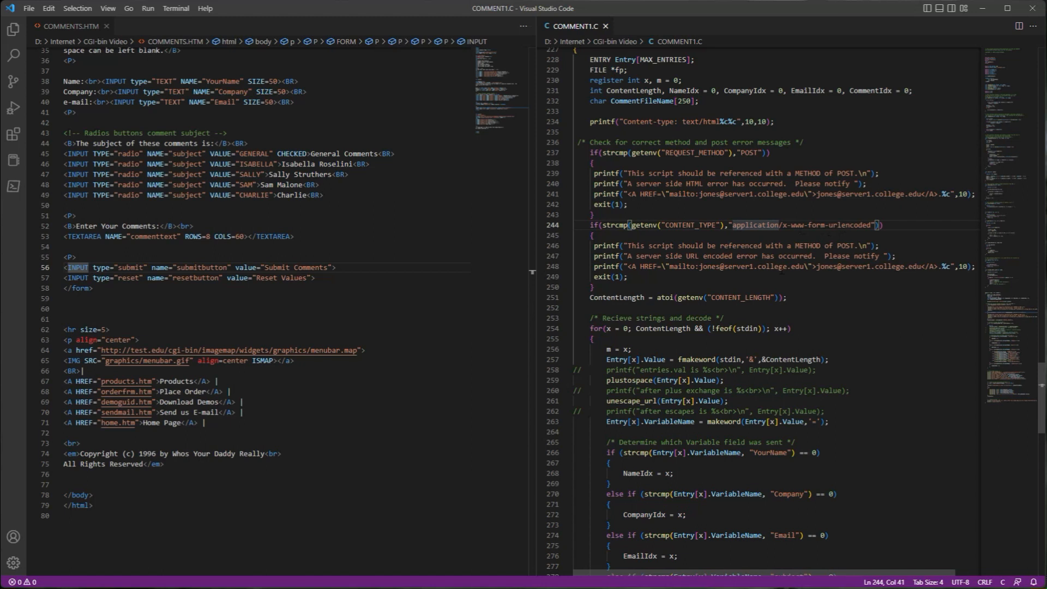
pyautogui.scroll(-3)
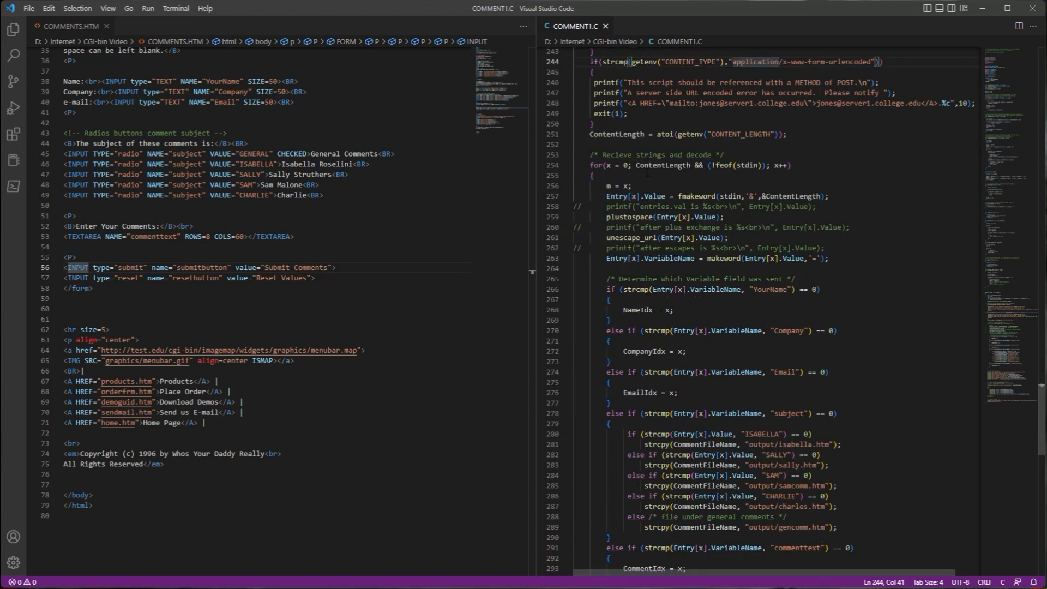
pyautogui.scroll(-3)
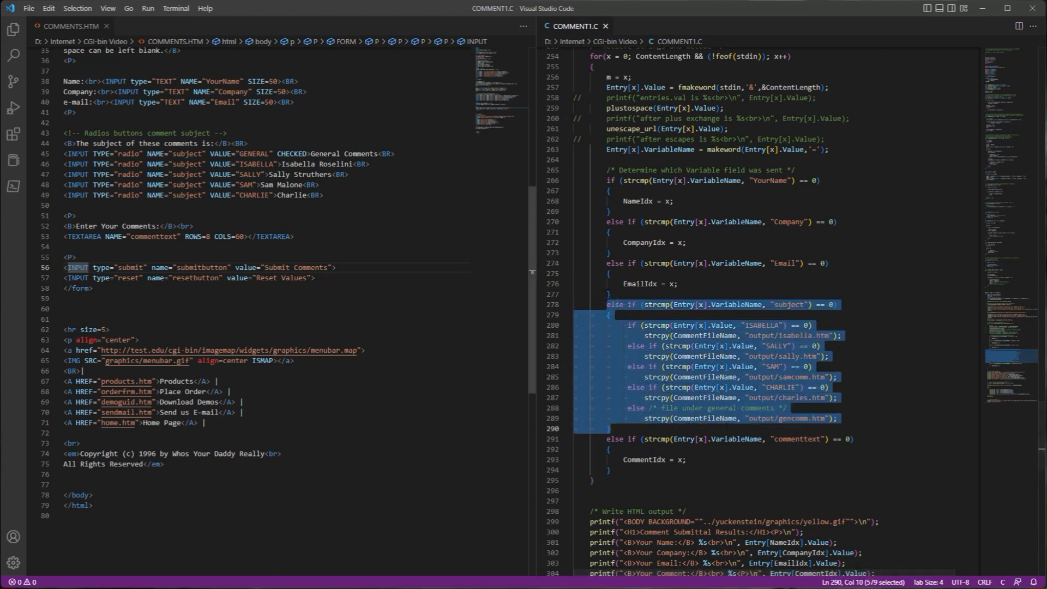
# - Compare against the form's subject radio buttons, then reach the Write HTML output section
pyautogui.click(66, 154)
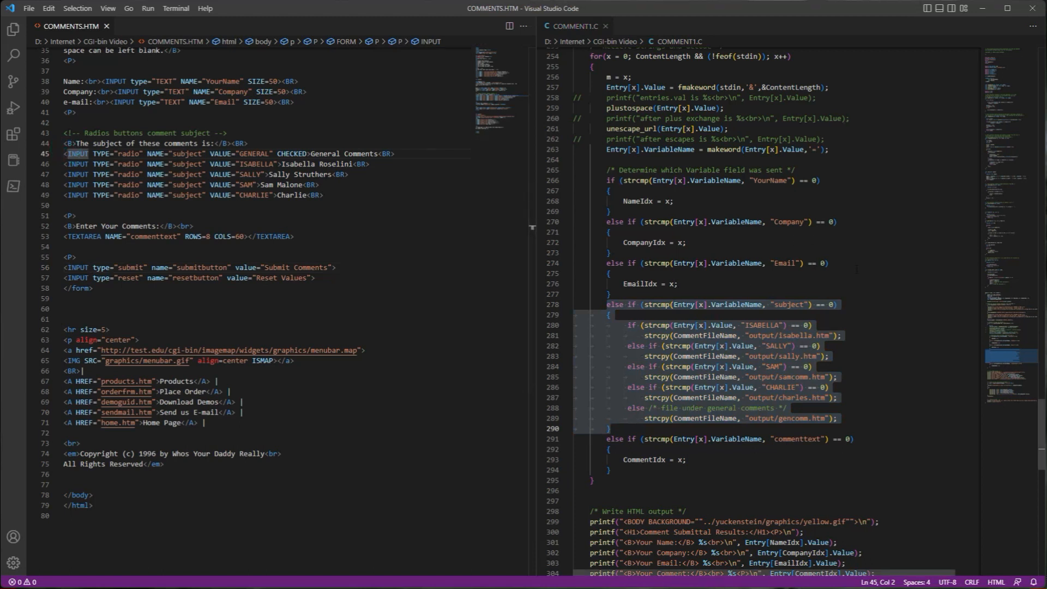
pyautogui.scroll(-3)
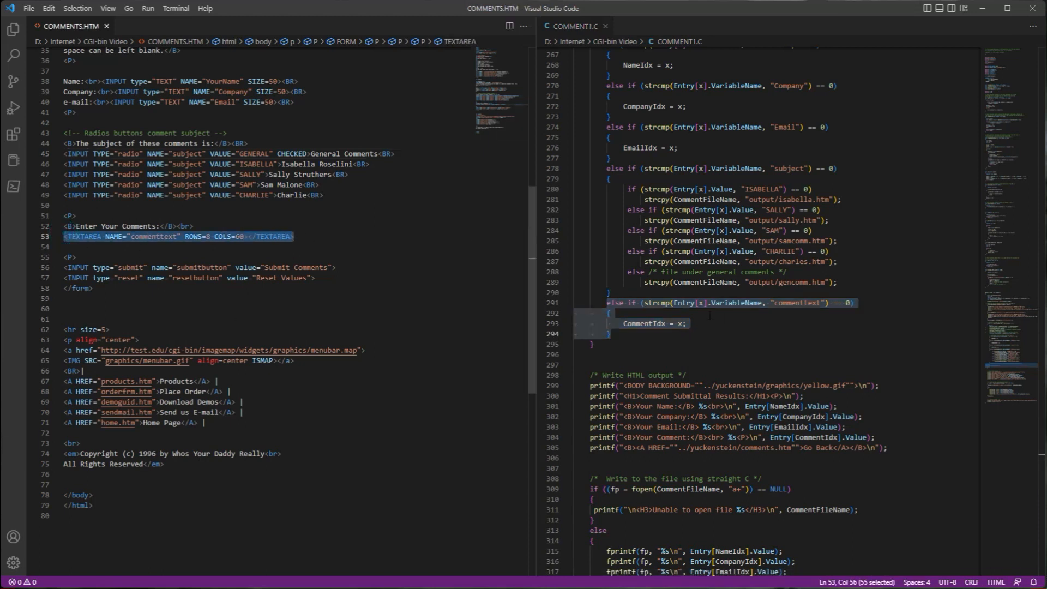
pyautogui.scroll(-3)
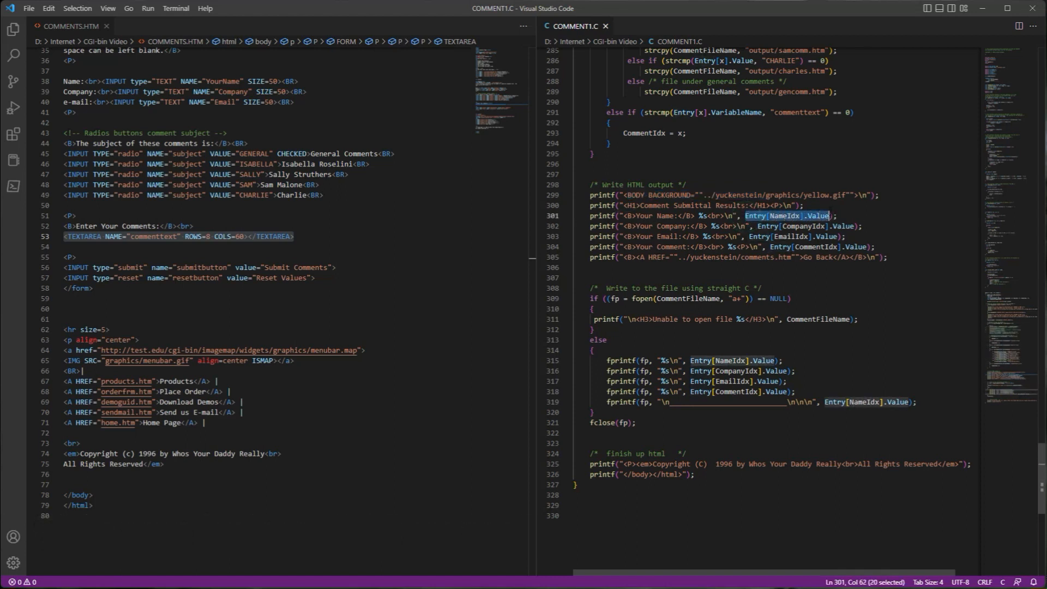
# - Revisit fmakeword, then highlight every NameIdx use in the results output printf lines
pyautogui.scroll(3)
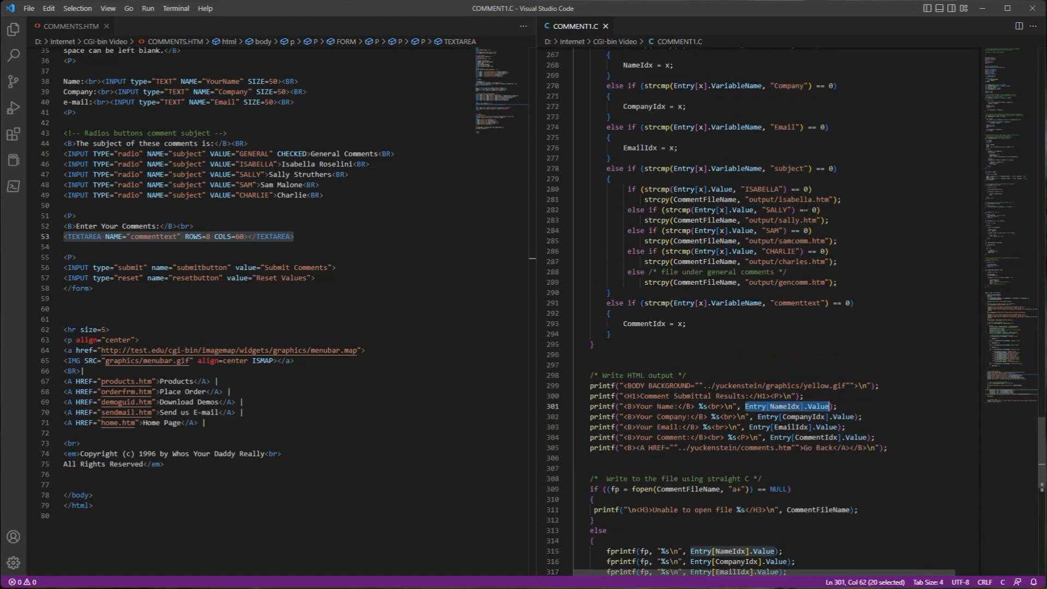
pyautogui.scroll(3)
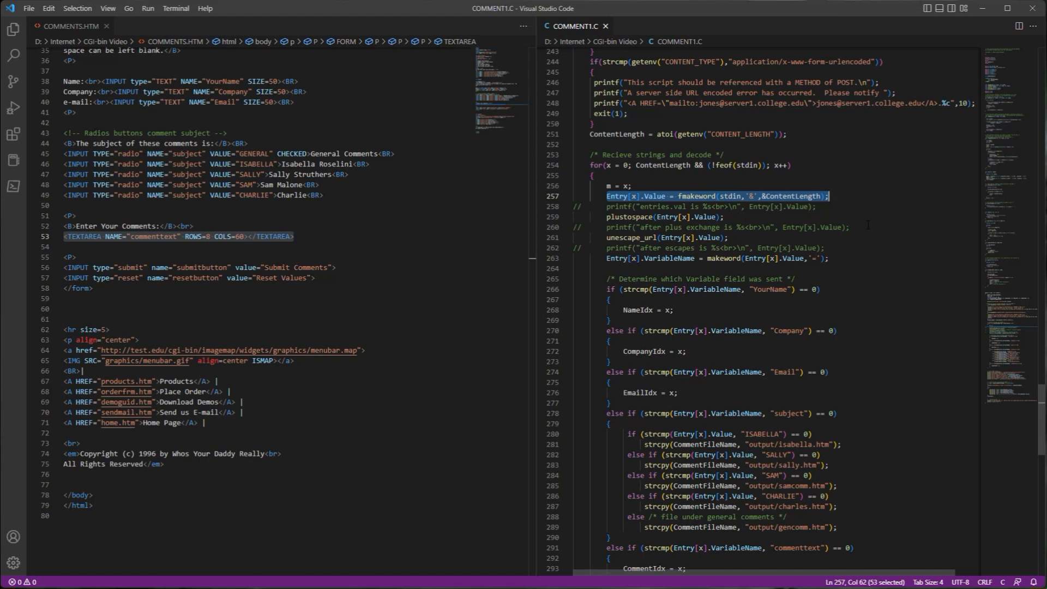
pyautogui.scroll(-3)
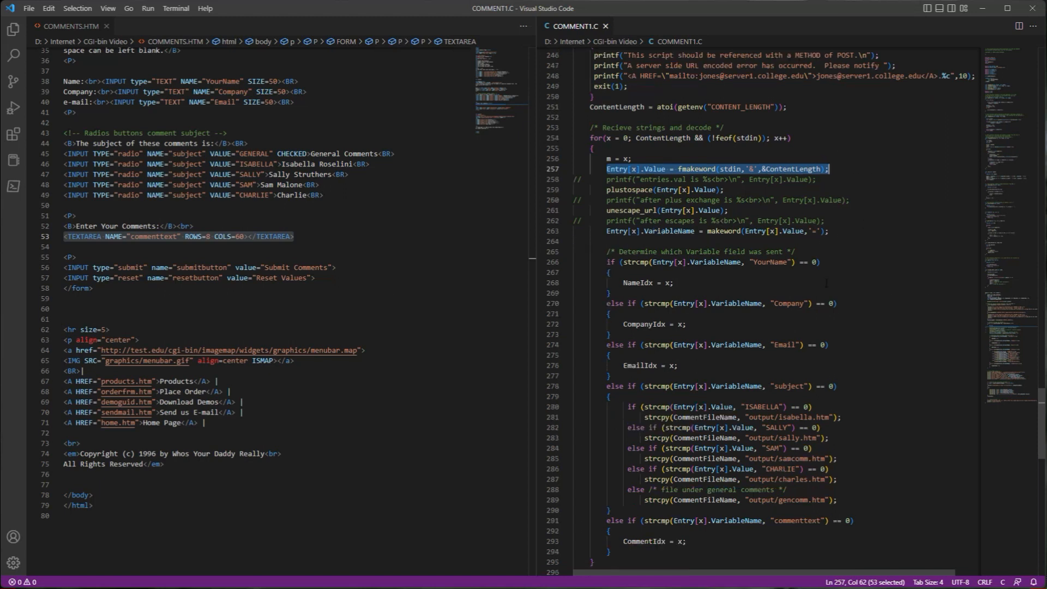
pyautogui.scroll(-3)
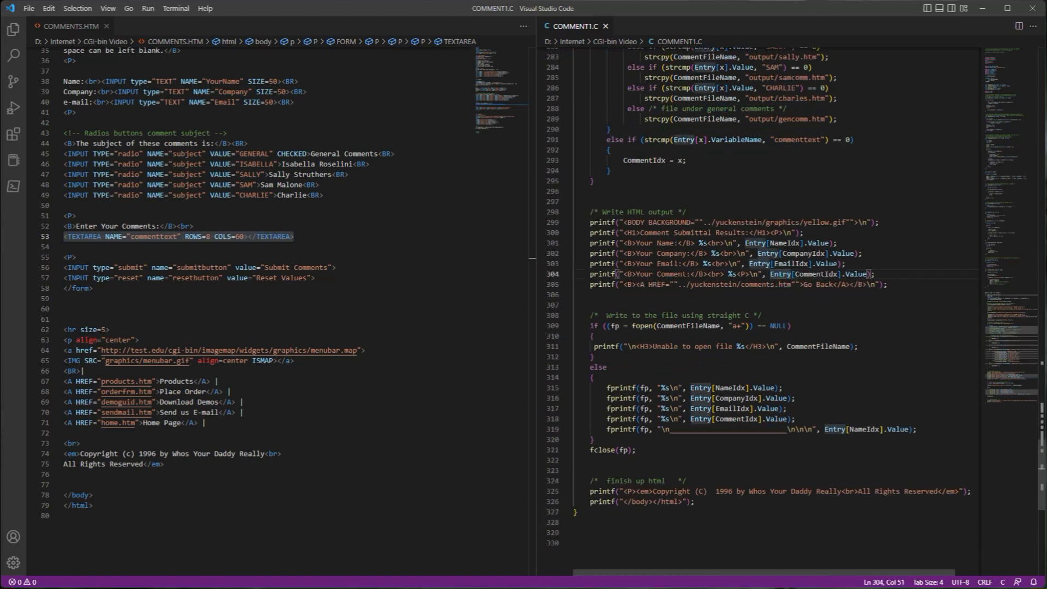
pyautogui.click(787, 242)
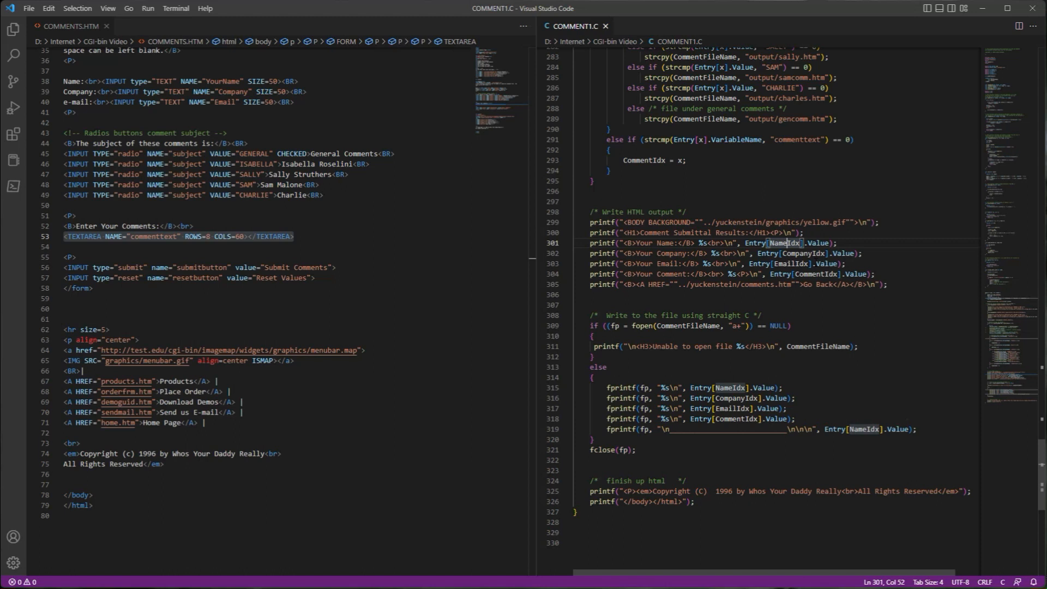
# - Select the fprintf block writing entries to the comment file and inspect the copyright footer line
pyautogui.scroll(3)
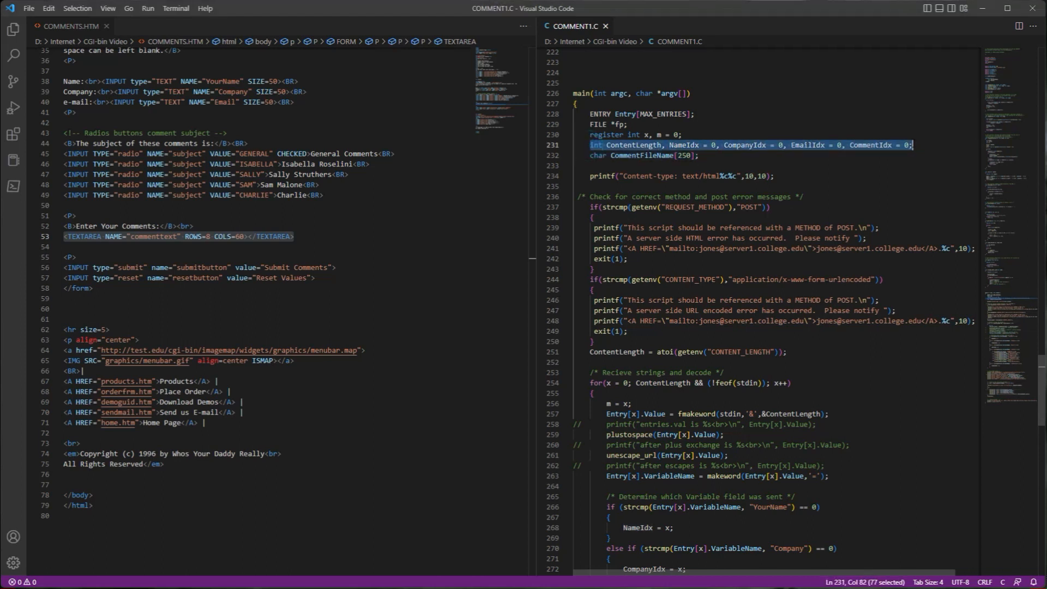
pyautogui.scroll(-3)
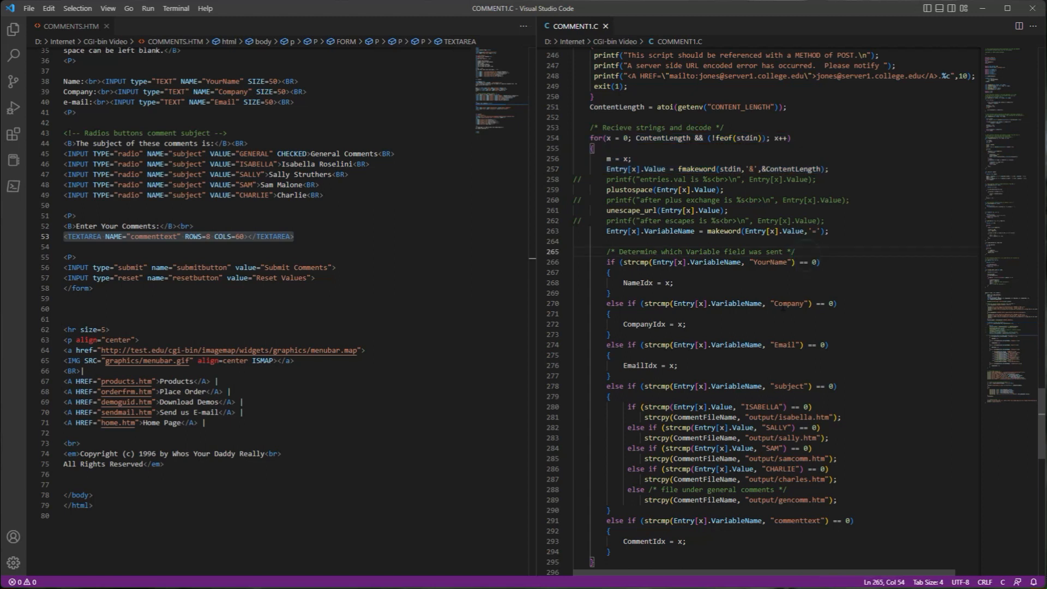
pyautogui.scroll(-3)
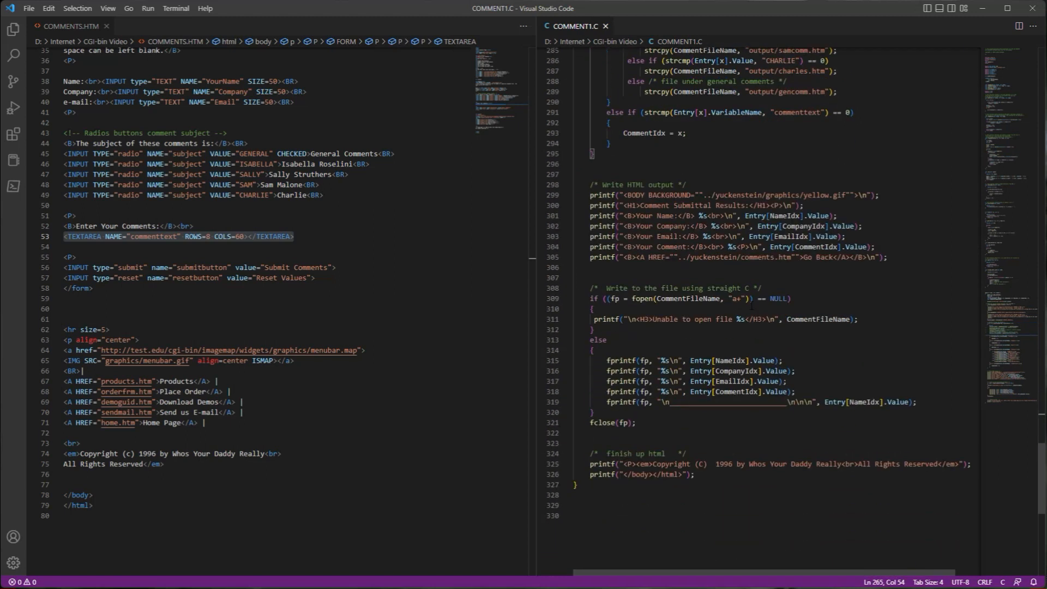
pyautogui.click(593, 340)
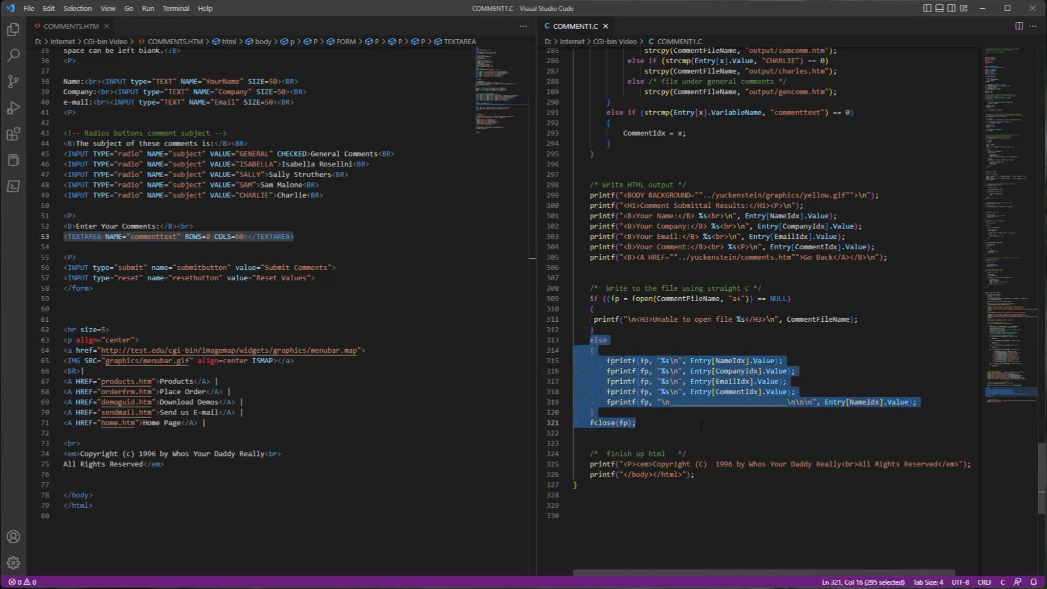
pyautogui.click(634, 464)
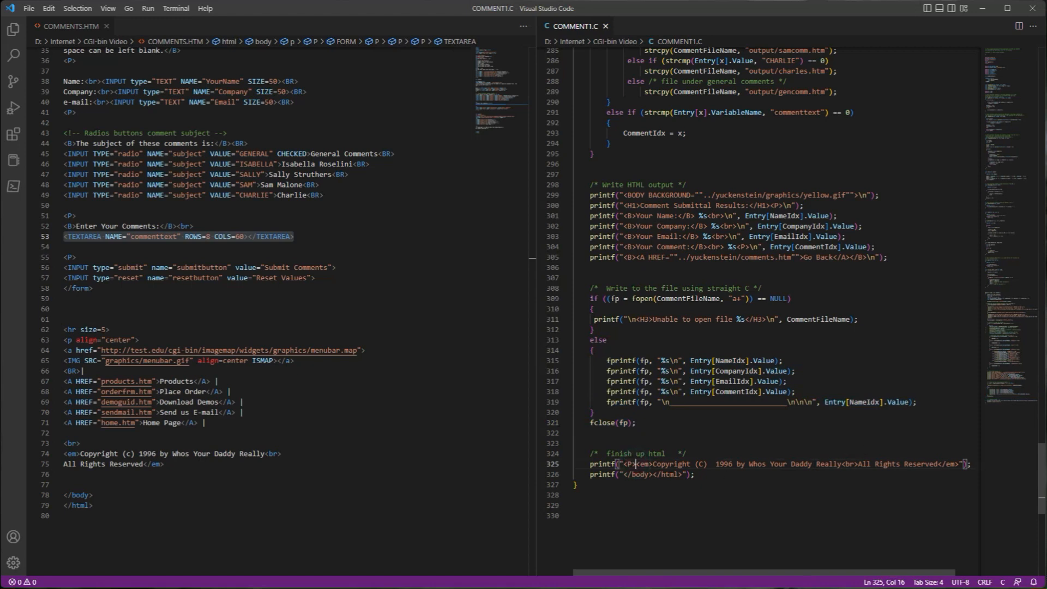
pyautogui.scroll(3)
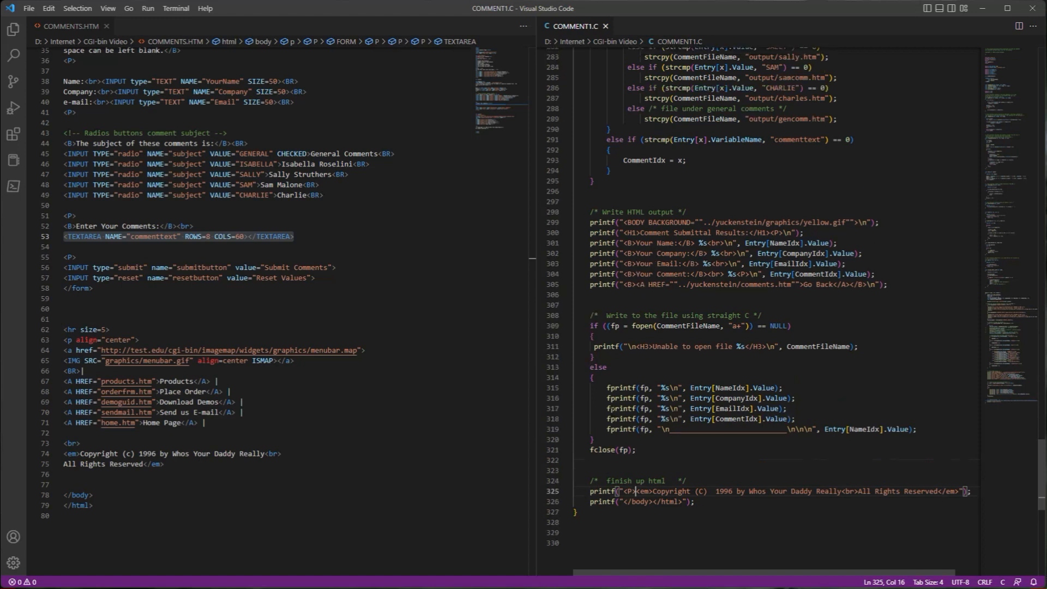